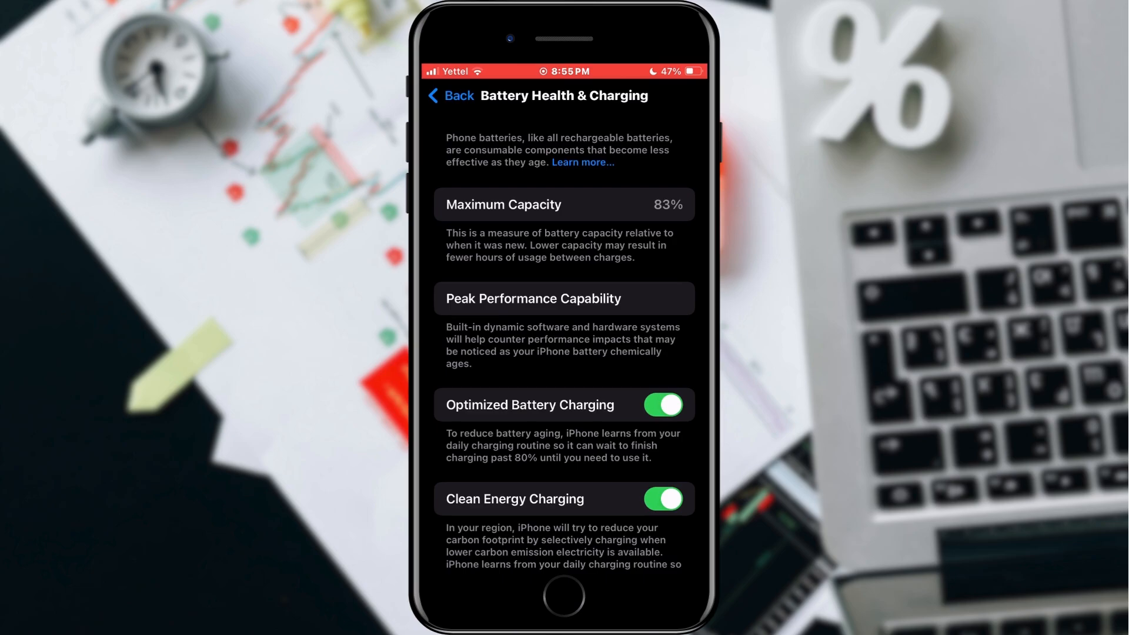
# Leave Battery Health & Charging (83% capacity) and return to the main Settings list
pyautogui.click(448, 94)
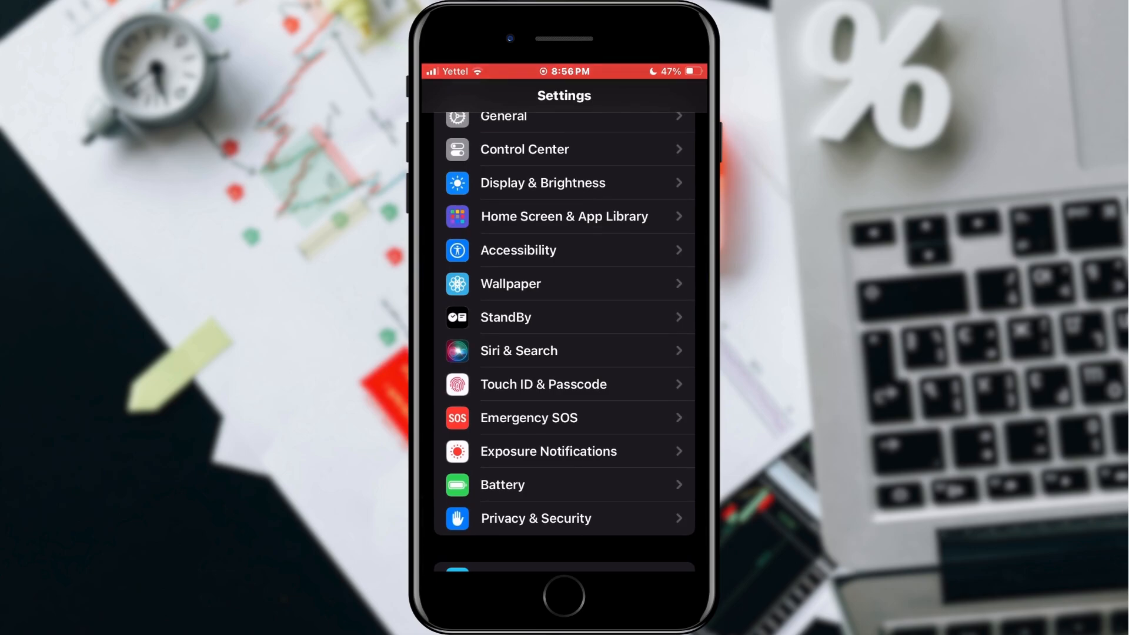
# Go into Privacy & Security and reach Analytics & Improvements, with Share iPhone Analytics on
pyautogui.click(536, 518)
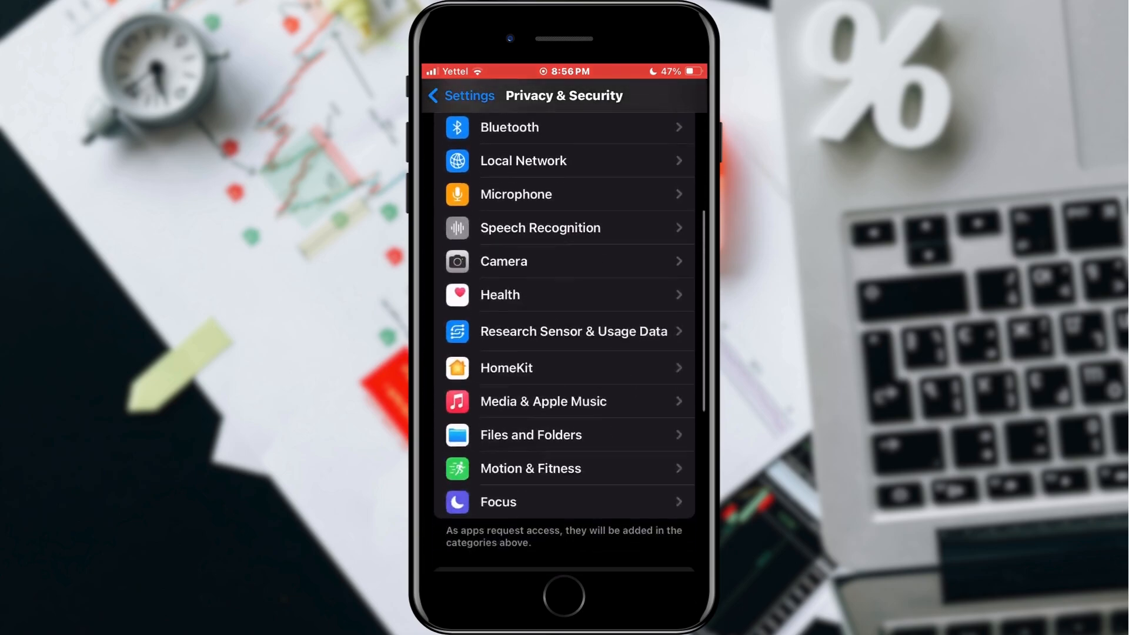
pyautogui.scroll(-3)
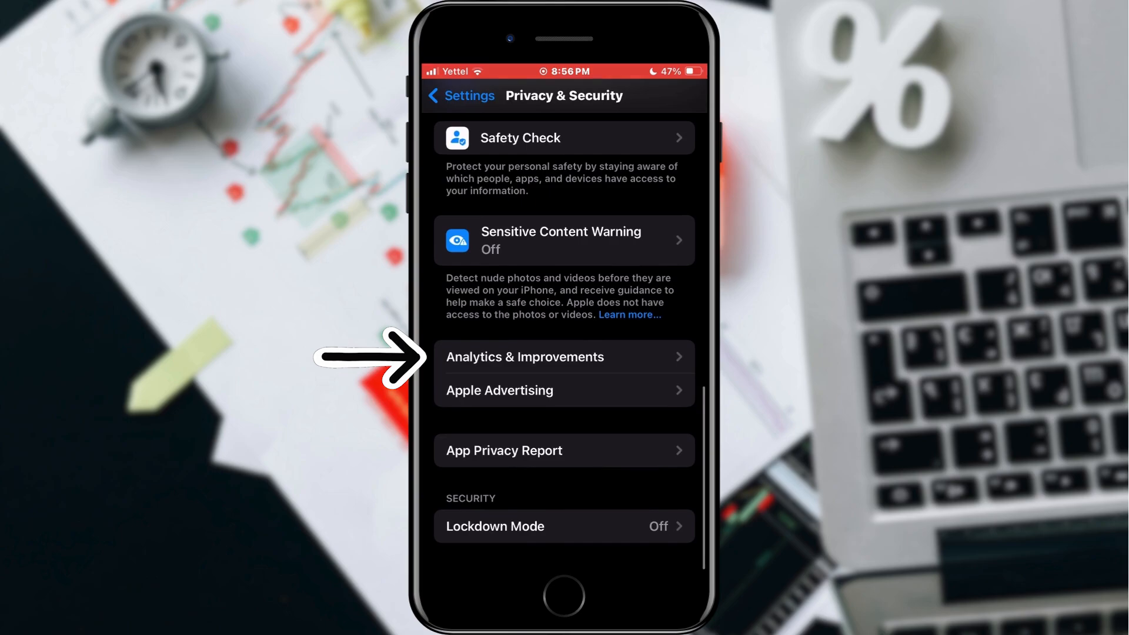
pyautogui.click(510, 357)
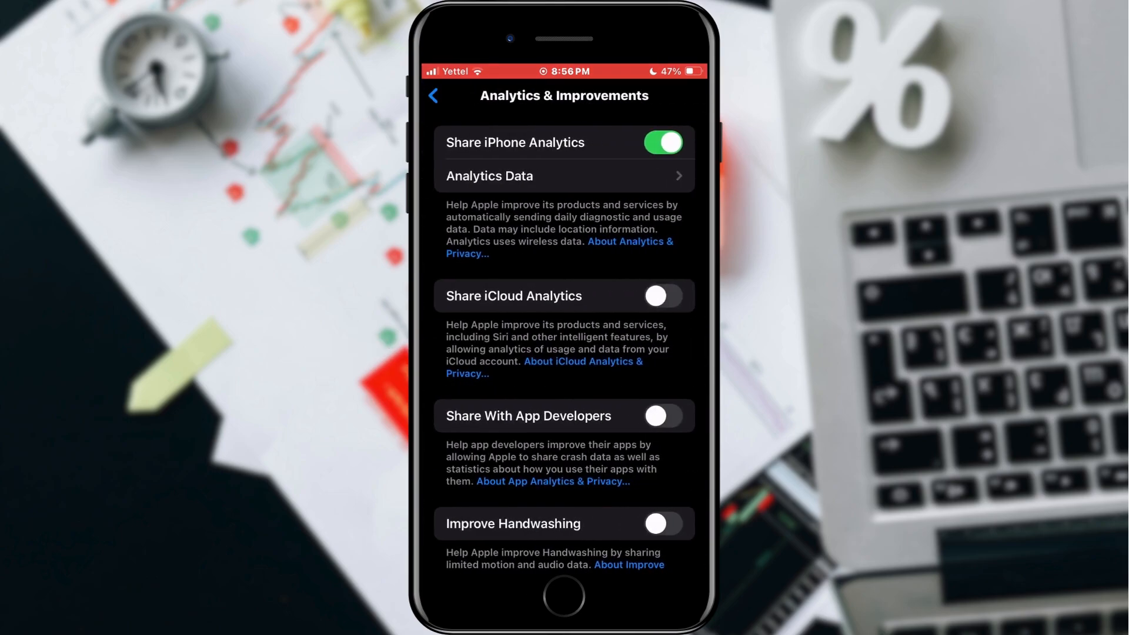
# From Analytics Data, view the Analytics-2023-12-25 log file's raw diagnostic data
pyautogui.click(563, 176)
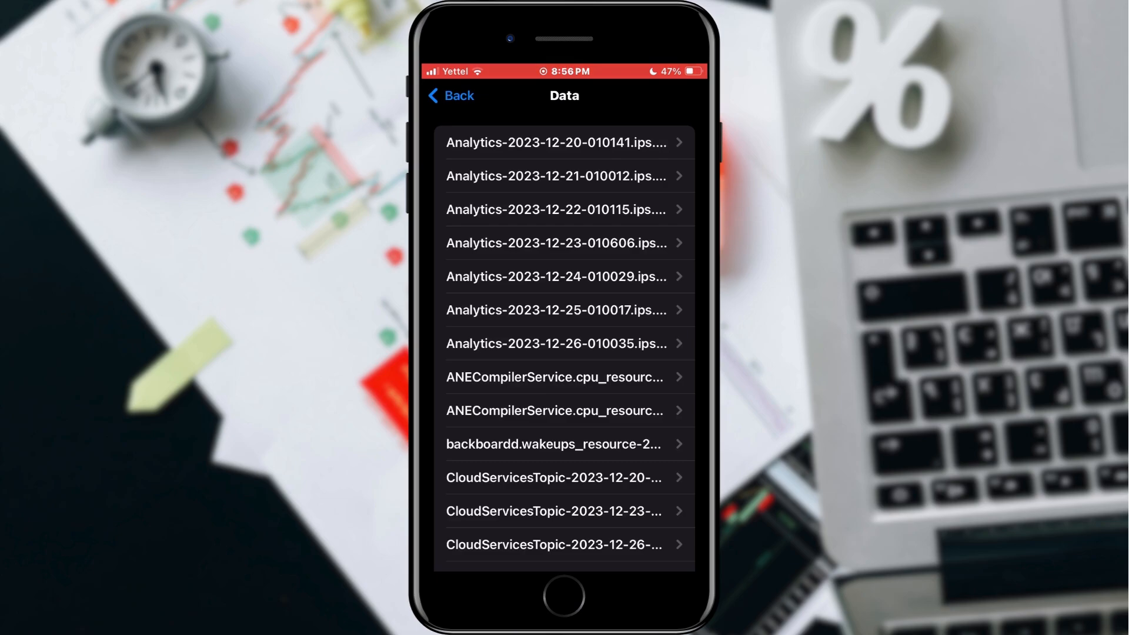
pyautogui.click(563, 310)
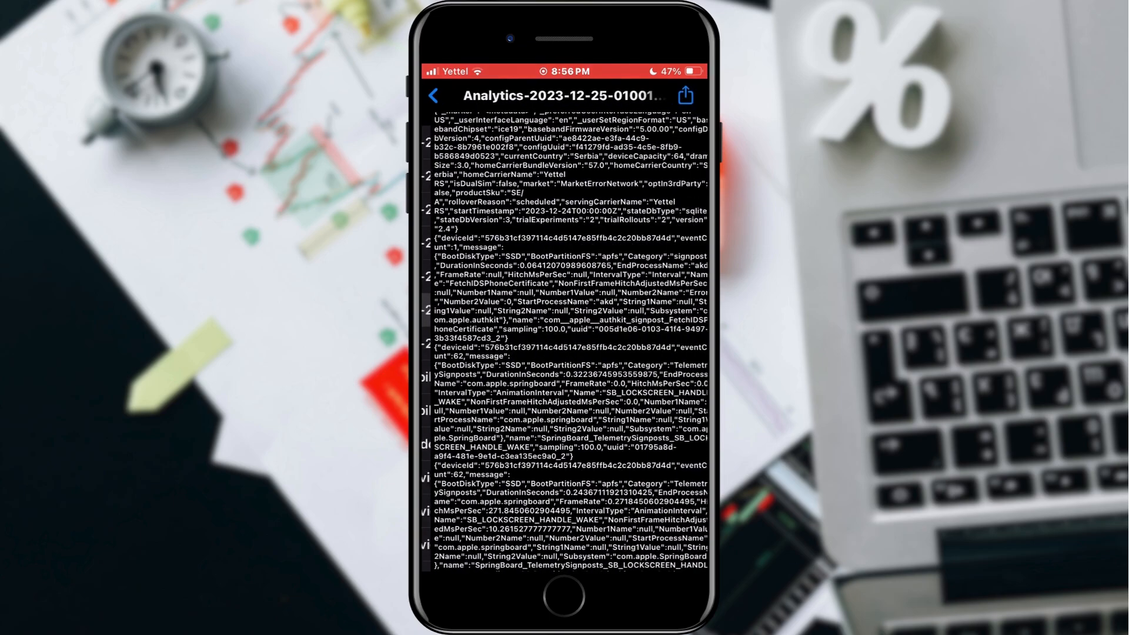
# Share the December 25 log via Save to Files and confirm the save
pyautogui.click(684, 95)
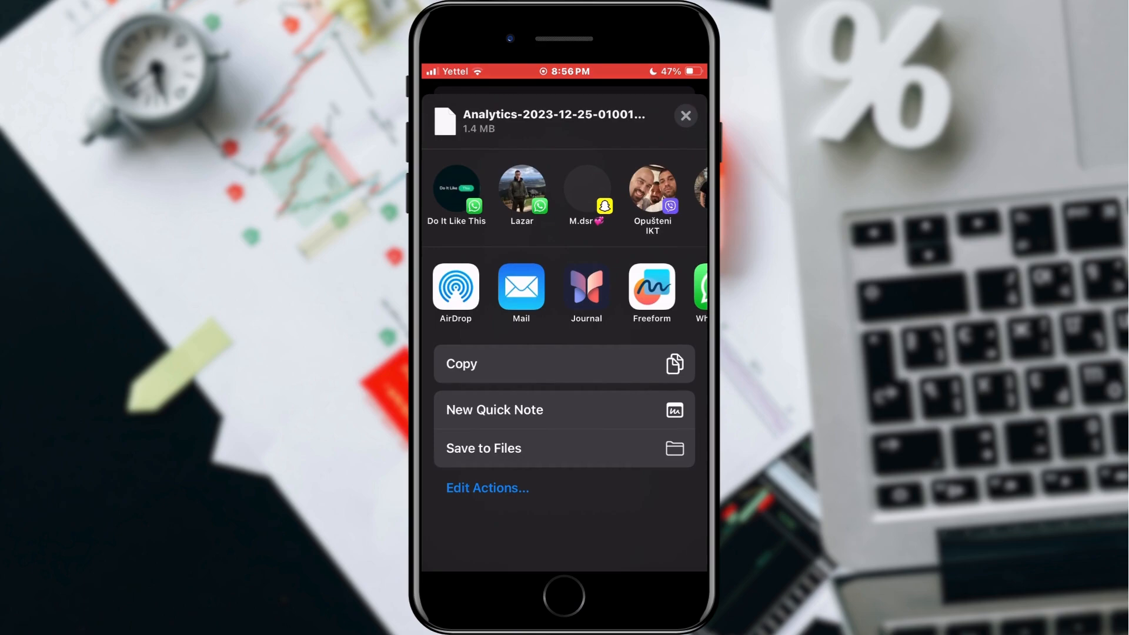
pyautogui.click(484, 448)
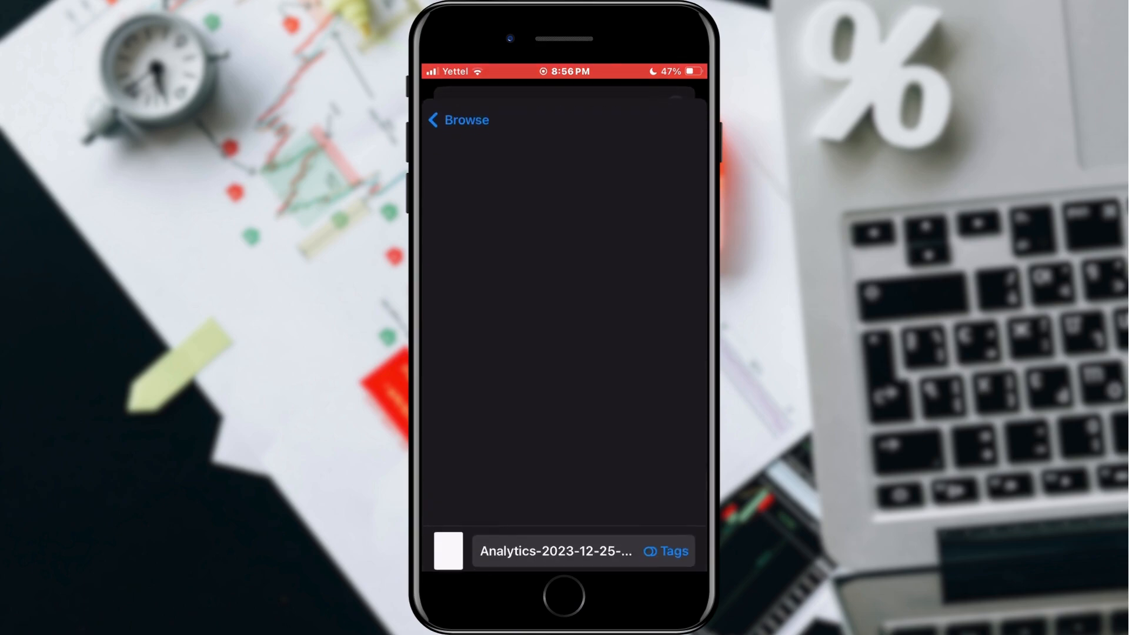
pyautogui.click(457, 120)
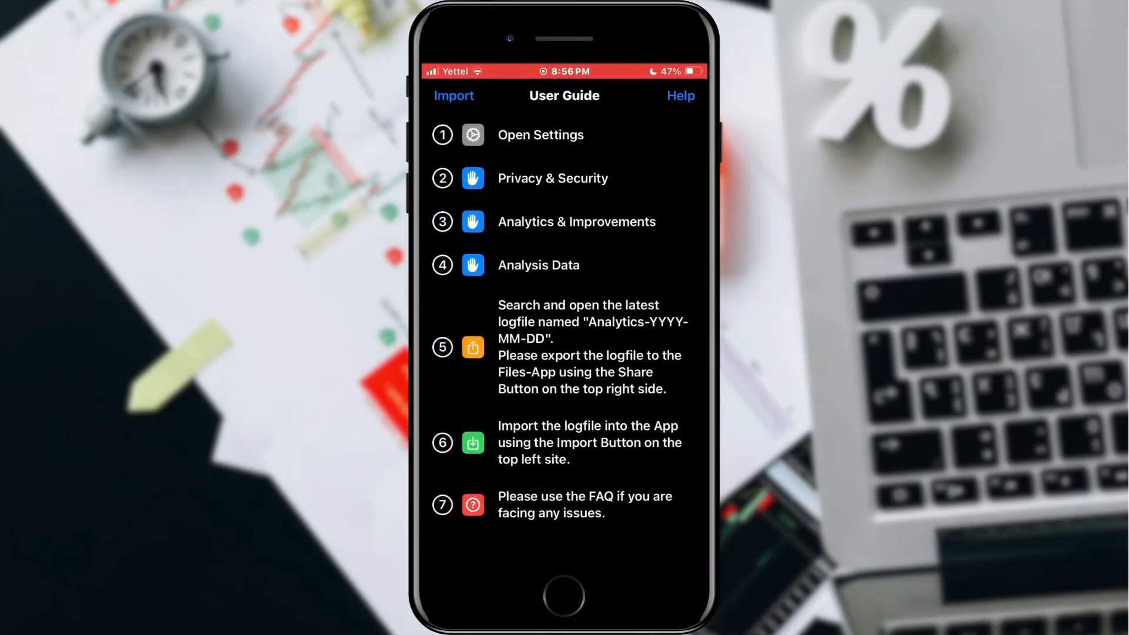
# Import the Analytics-2023-12 file from Recents, showing 83% health, 728 cycles, 1522 mAh
pyautogui.click(454, 95)
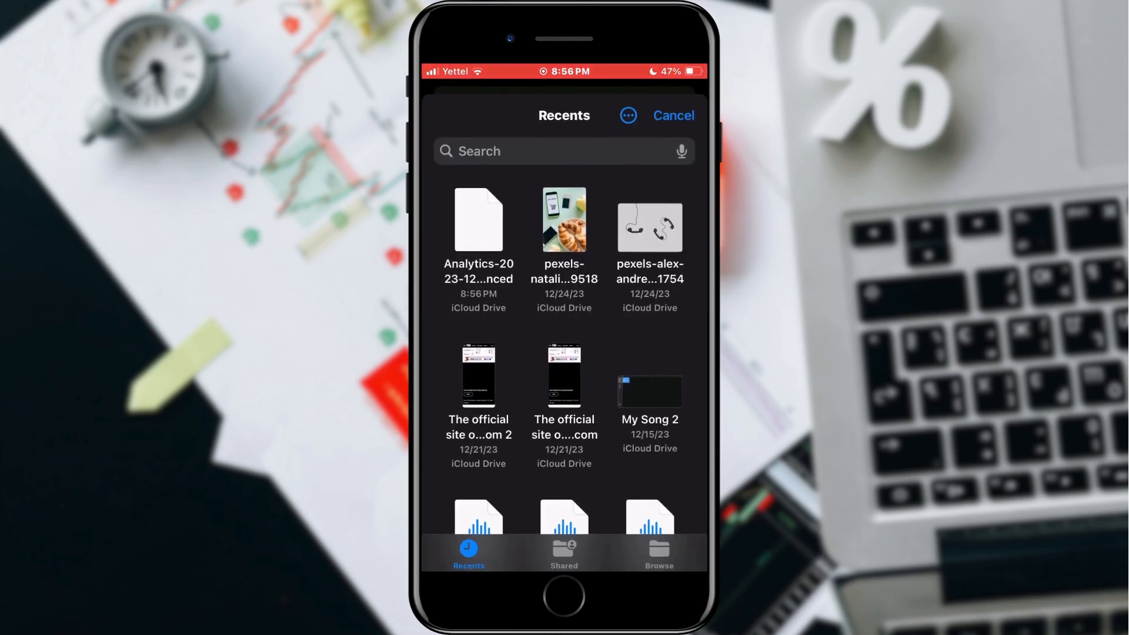
pyautogui.click(478, 219)
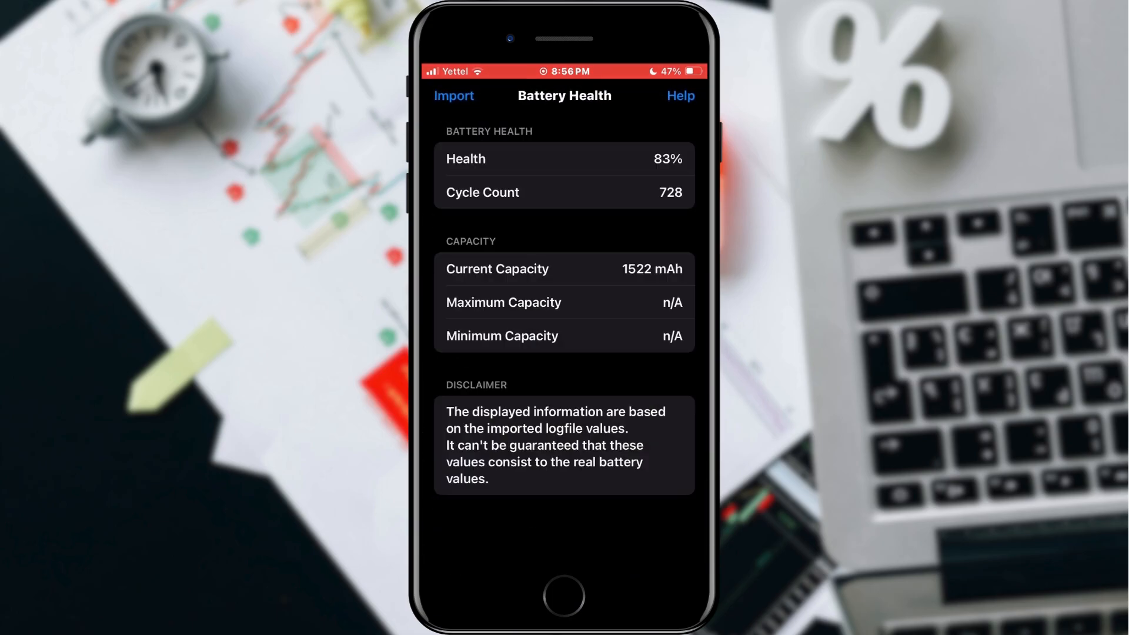